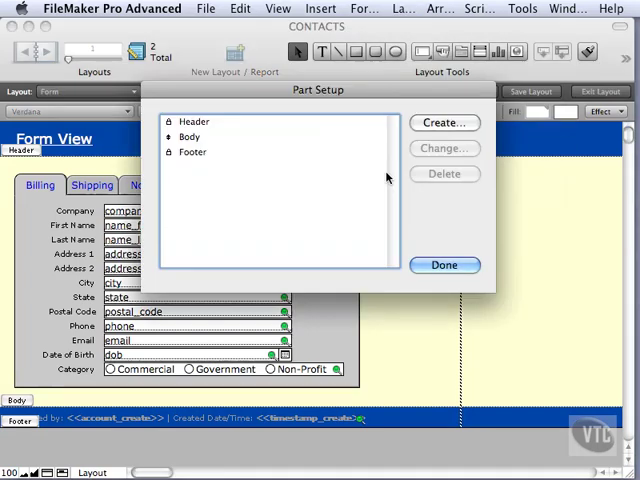
mouse_move(168, 144)
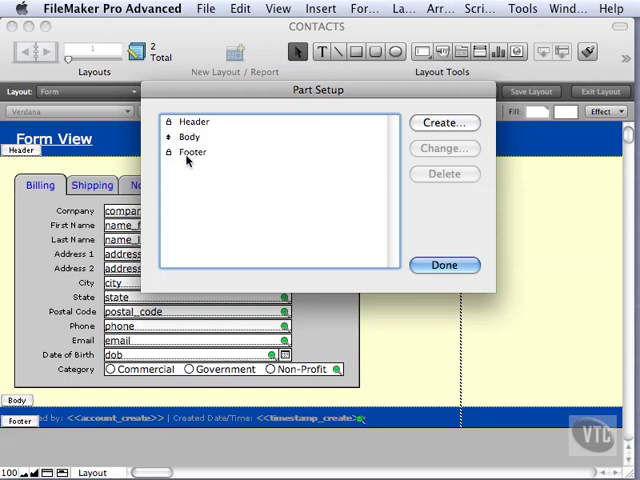
- Select the Body part in Part Setup and close with Done
left_click(190, 136)
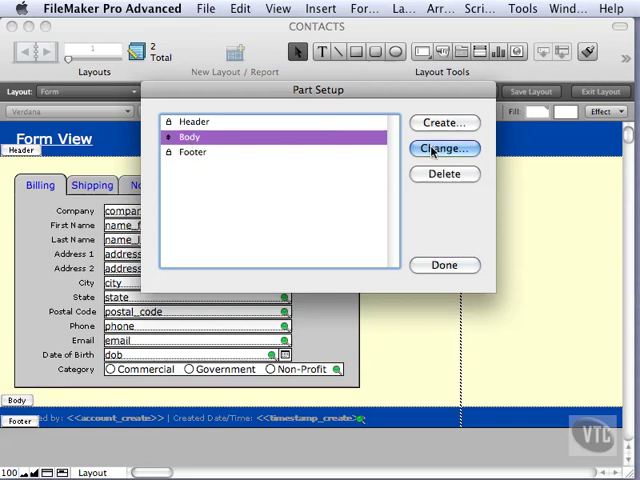
left_click(444, 148)
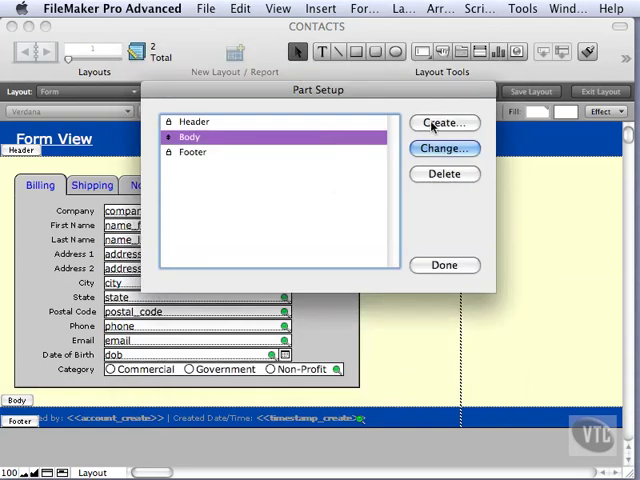
mouse_move(402, 176)
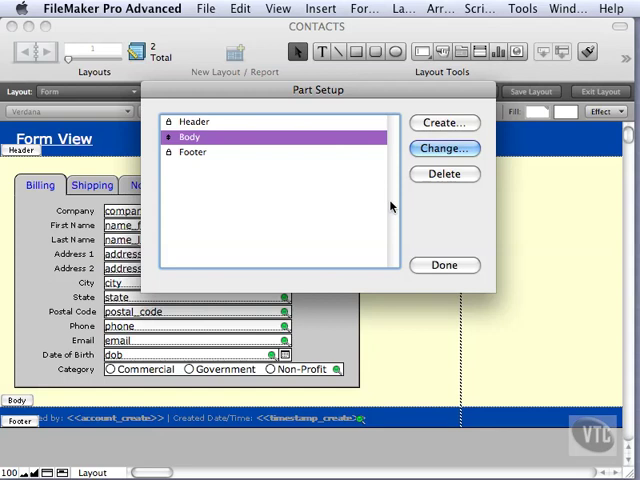
mouse_move(70, 340)
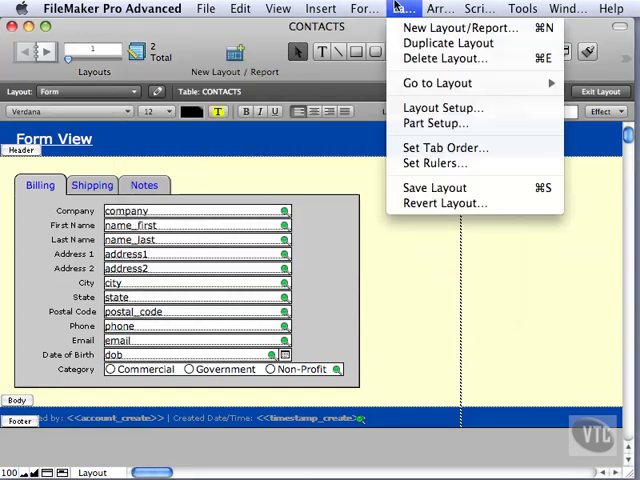
mouse_move(444, 148)
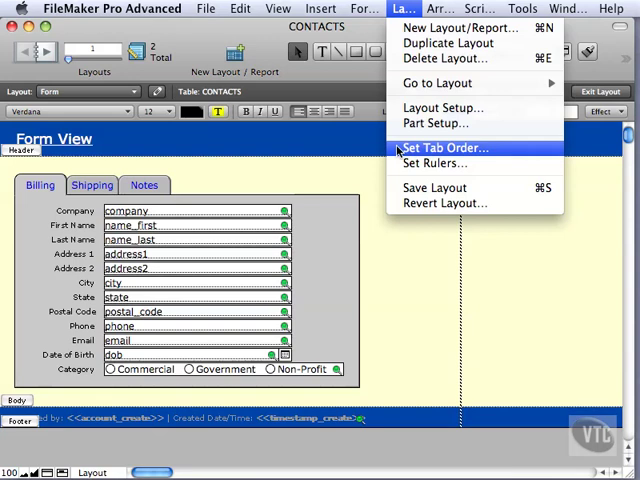
- In Set Tab Order, review the Notes and Billing panels and remove one item, leaving 23 of 24
left_click(444, 148)
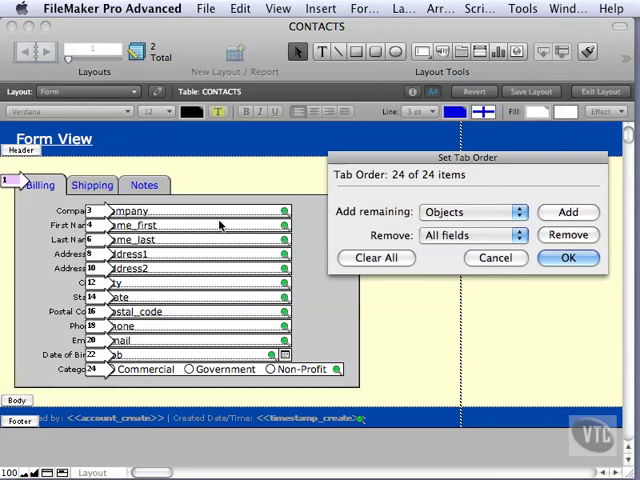
mouse_move(90, 212)
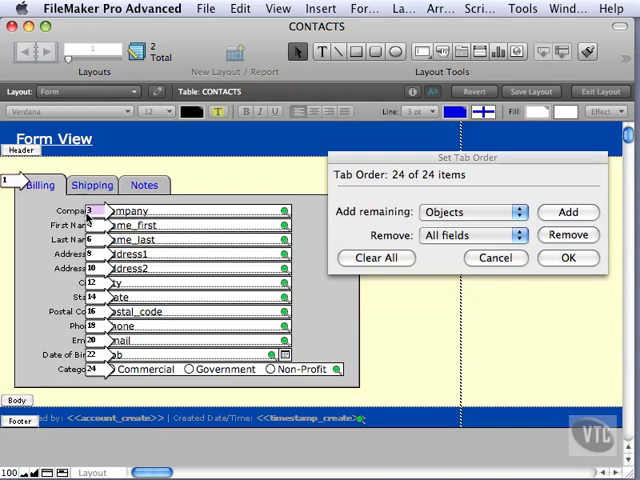
left_click(144, 184)
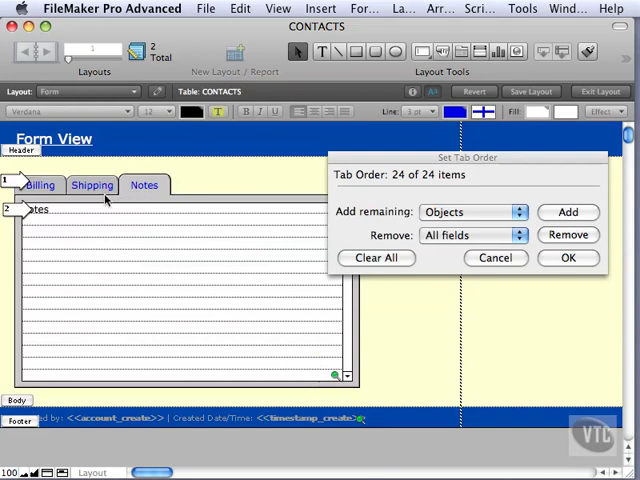
mouse_move(84, 210)
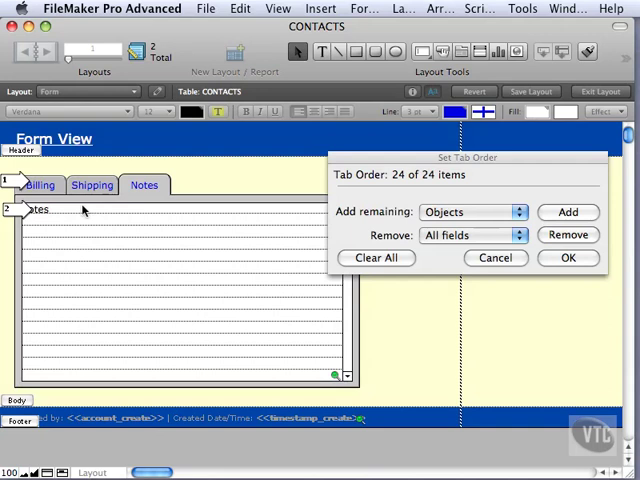
left_click(38, 184)
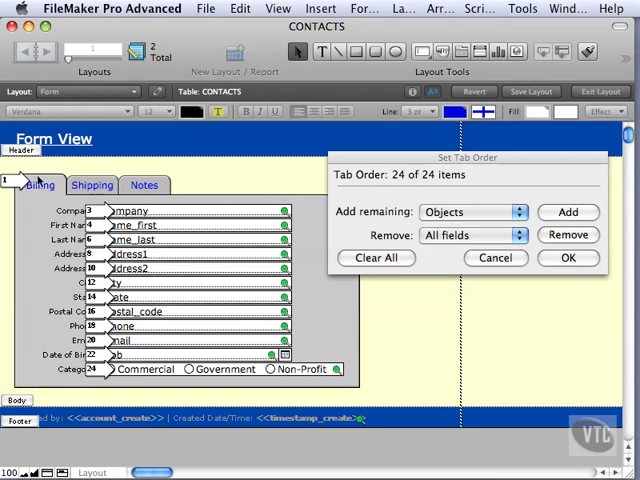
left_click(144, 184)
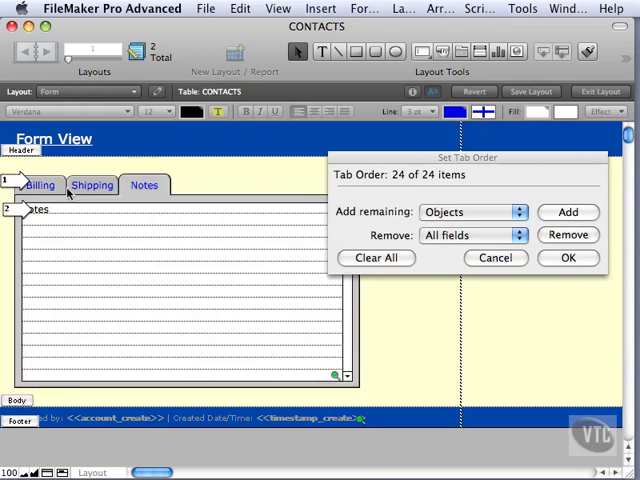
left_click(38, 184)
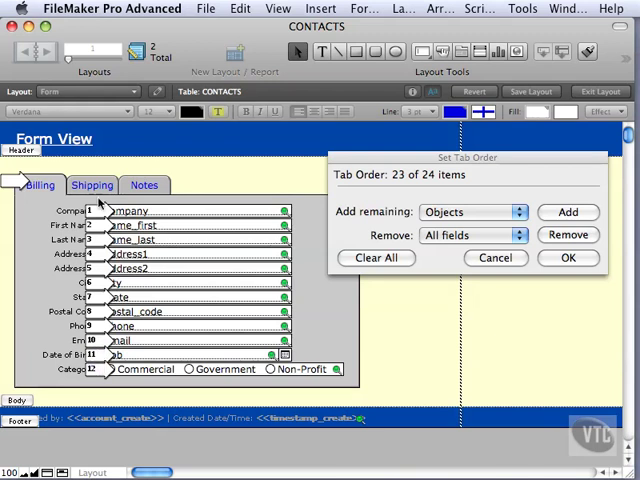
- On the Shipping panel, remove and re-add an item so all 24 are ordered, then view Notes
left_click(92, 184)
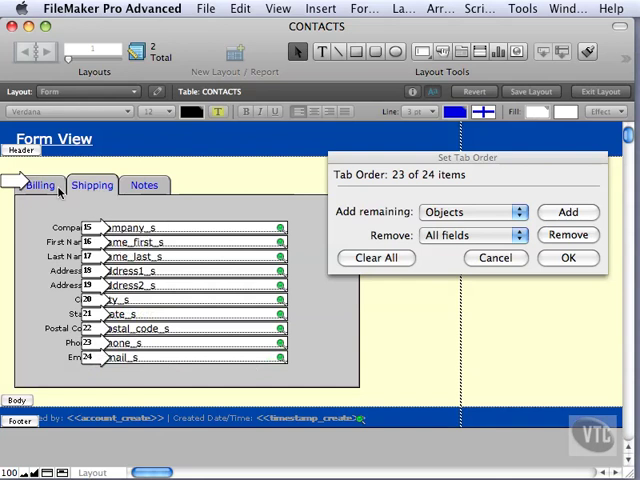
left_click(144, 184)
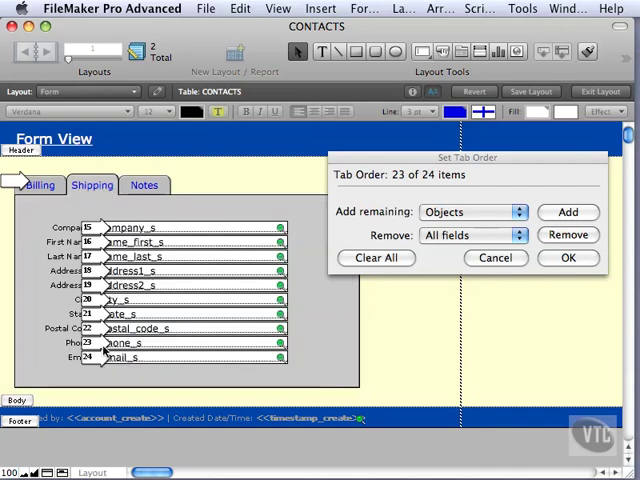
left_click(144, 184)
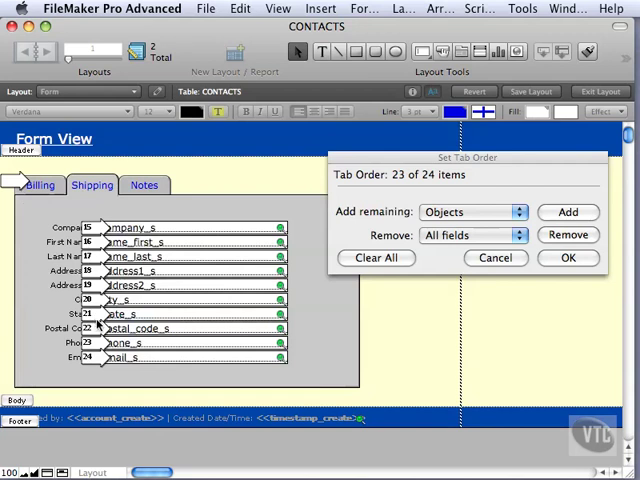
left_click(144, 184)
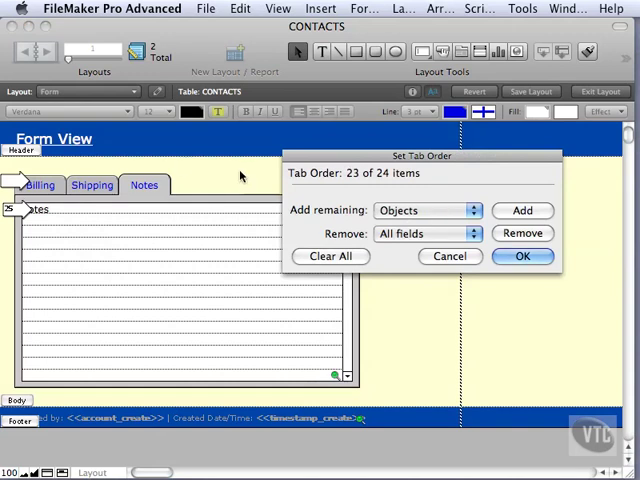
mouse_move(232, 180)
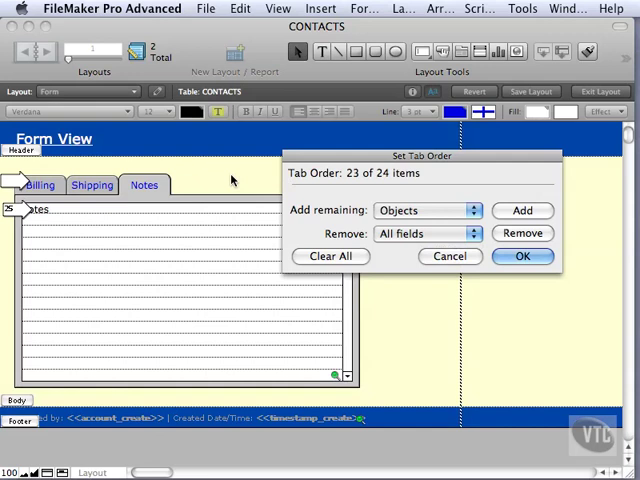
- Try Add remaining: Buttons only, set Remove to All buttons, and confirm the tab order with OK
left_click(424, 210)
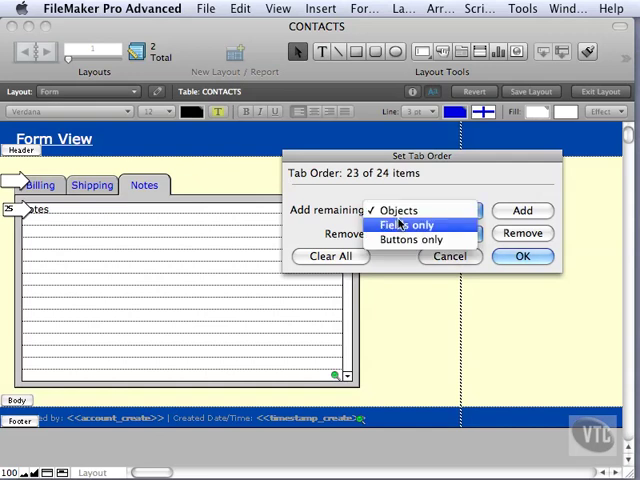
left_click(404, 224)
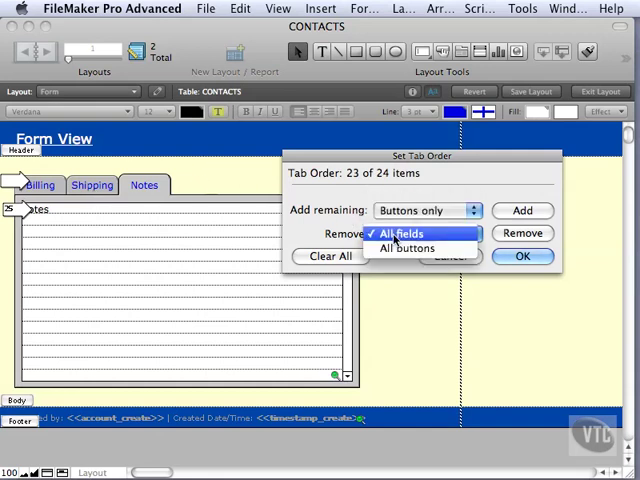
mouse_move(408, 248)
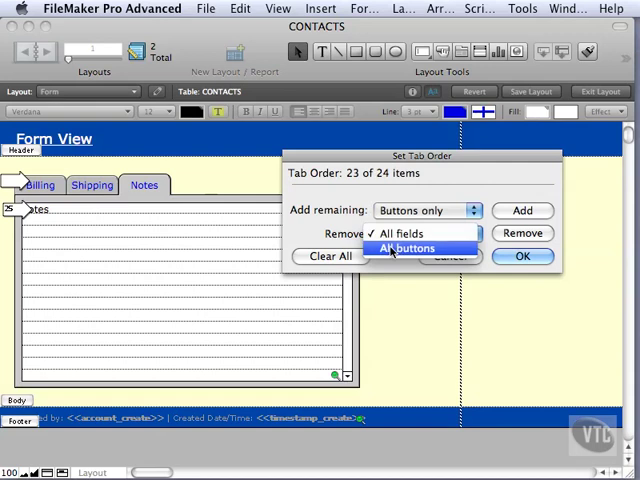
mouse_move(404, 232)
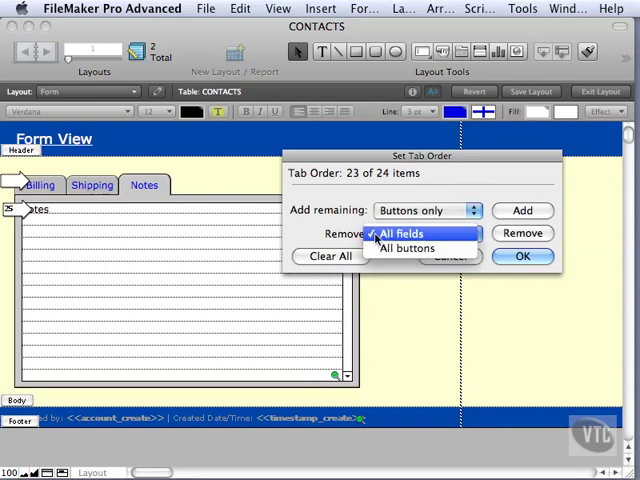
left_click(406, 246)
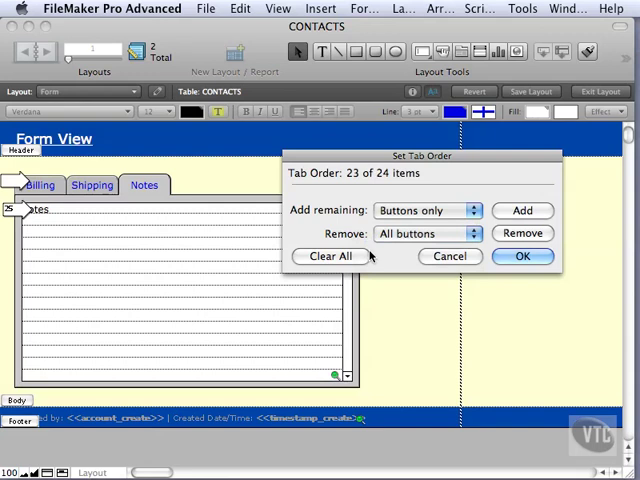
mouse_move(344, 270)
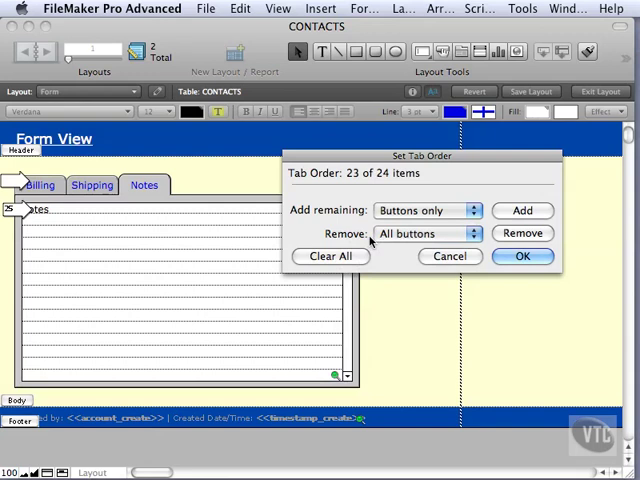
left_click(522, 256)
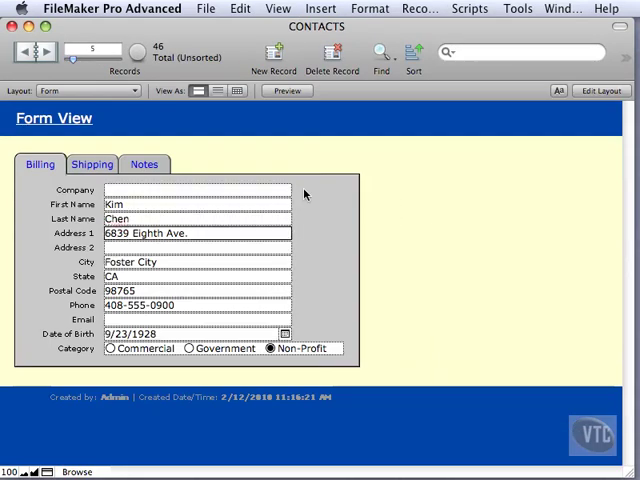
- Browse the contact's Shipping, Notes and Billing tabs to check the new tab order
left_click(190, 332)
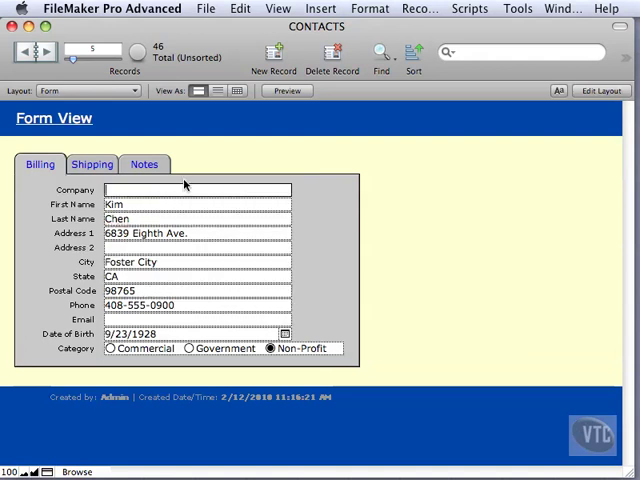
left_click(92, 164)
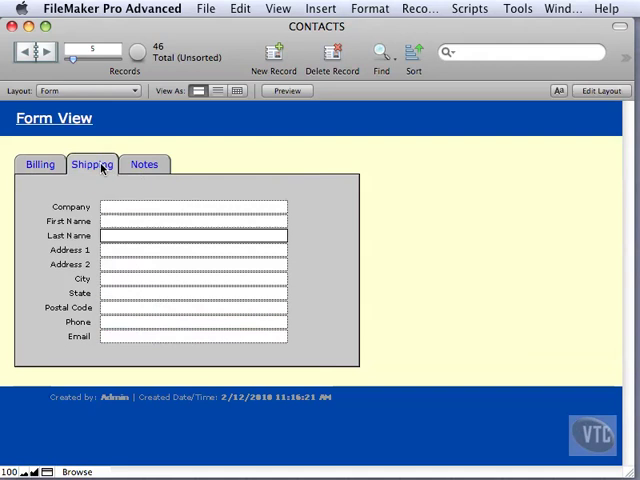
left_click(144, 164)
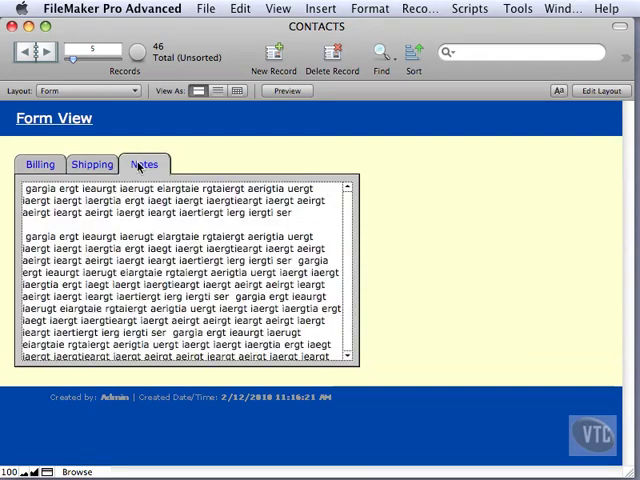
left_click(40, 164)
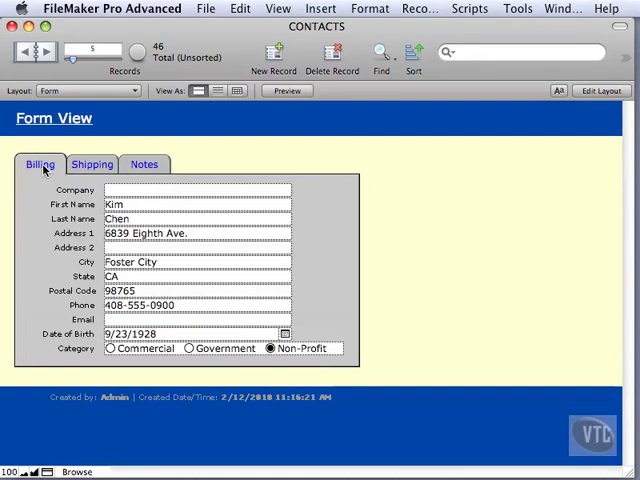
- Return to Layout mode via View > Layout Mode and show the Layouts menu
left_click(278, 8)
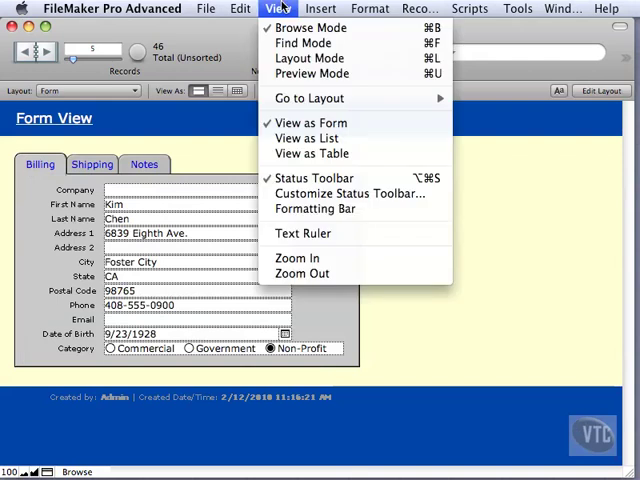
left_click(308, 58)
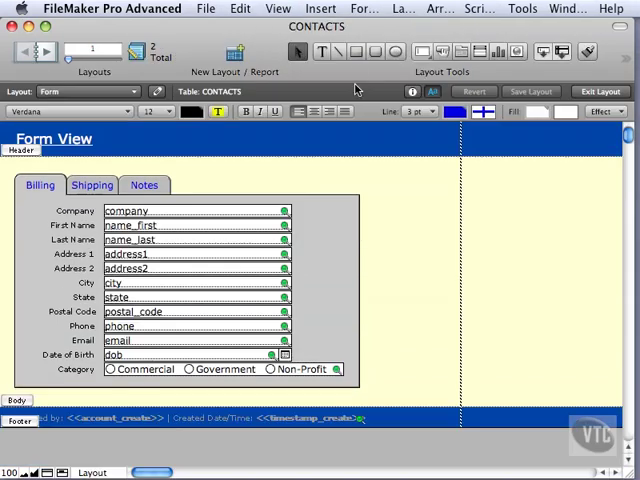
left_click(404, 8)
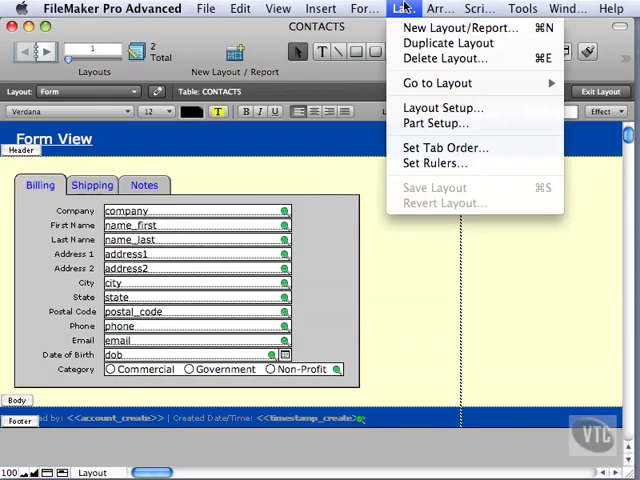
mouse_move(446, 148)
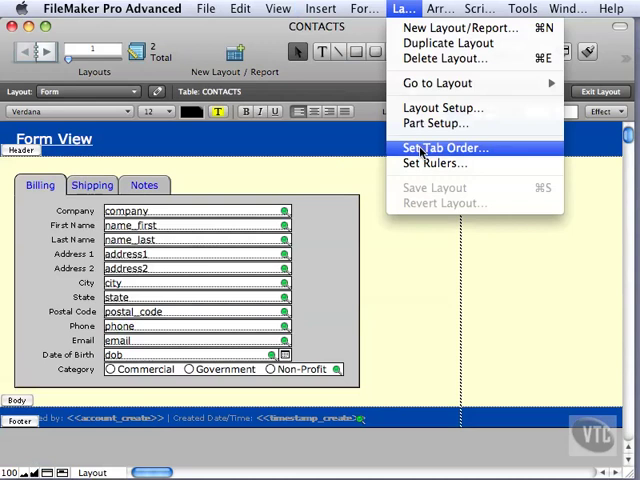
left_click(434, 164)
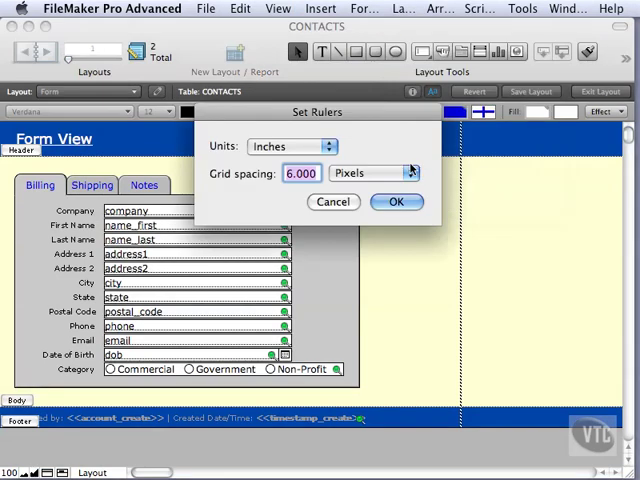
mouse_move(396, 156)
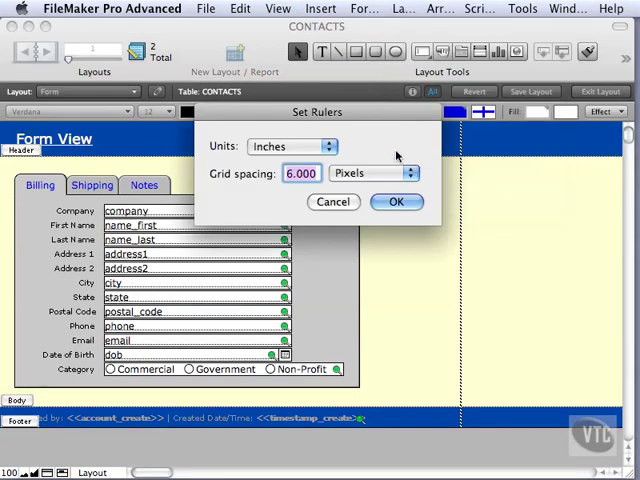
mouse_move(356, 160)
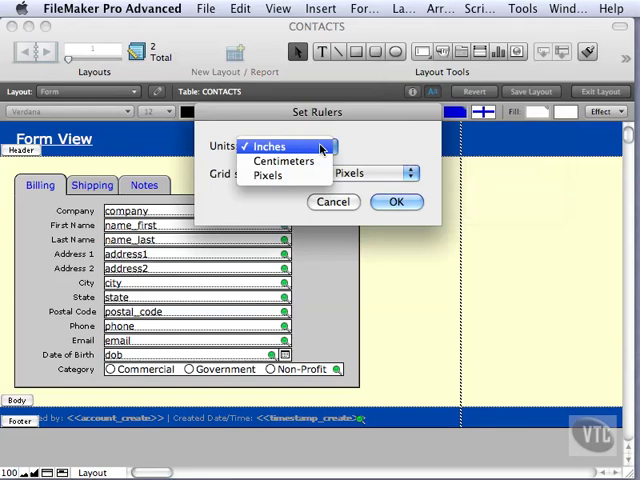
left_click(268, 146)
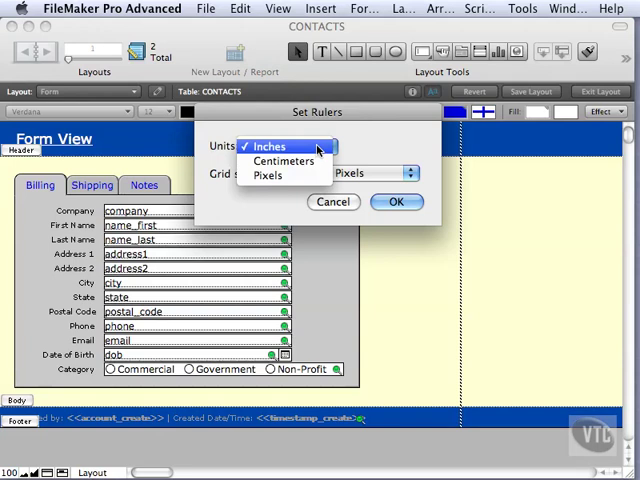
left_click(268, 146)
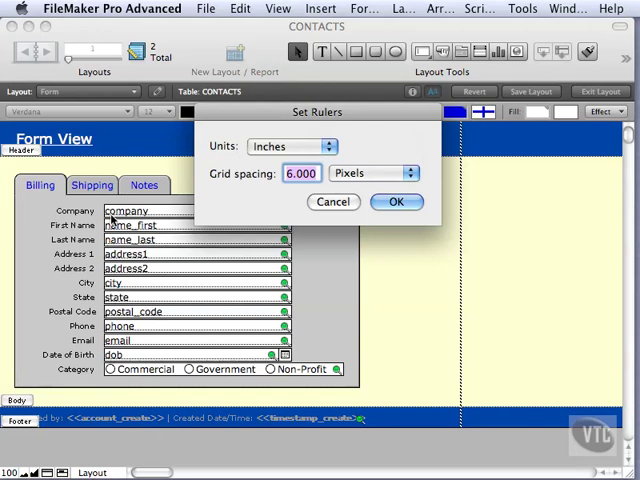
mouse_move(250, 218)
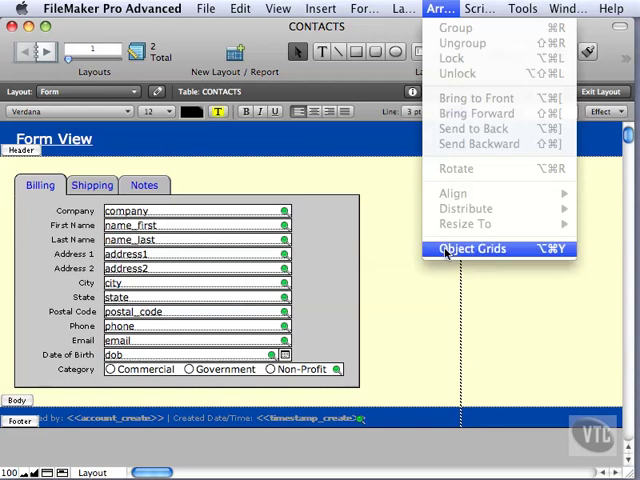
- Confirm a 50-pixel grid spacing in Set Rulers and draw a test square in the header
left_click(404, 8)
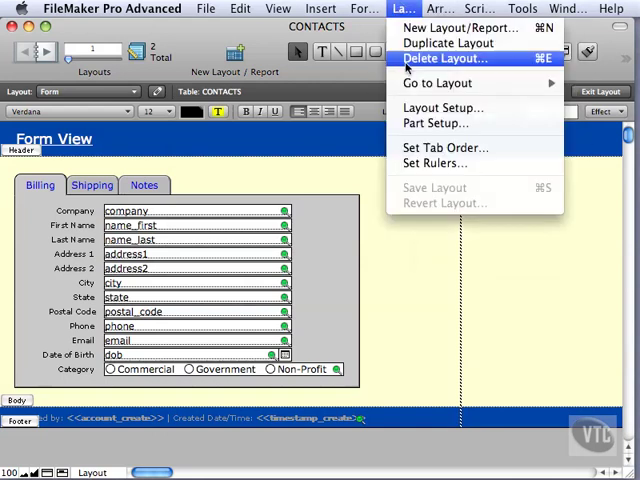
left_click(442, 164)
type("50")
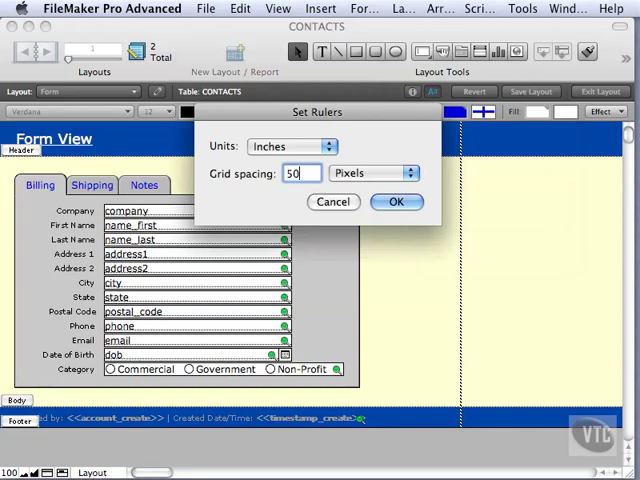
left_click(396, 200)
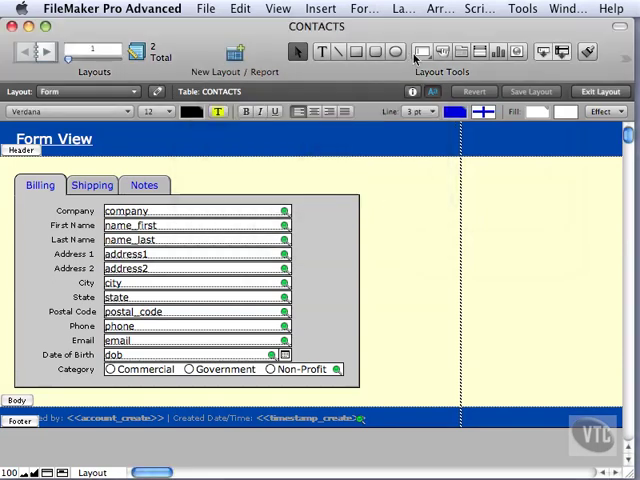
left_click_drag(400, 162, 440, 208)
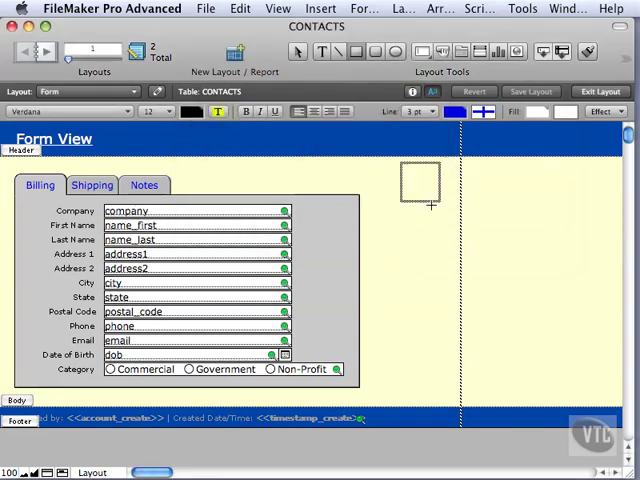
left_click(420, 184)
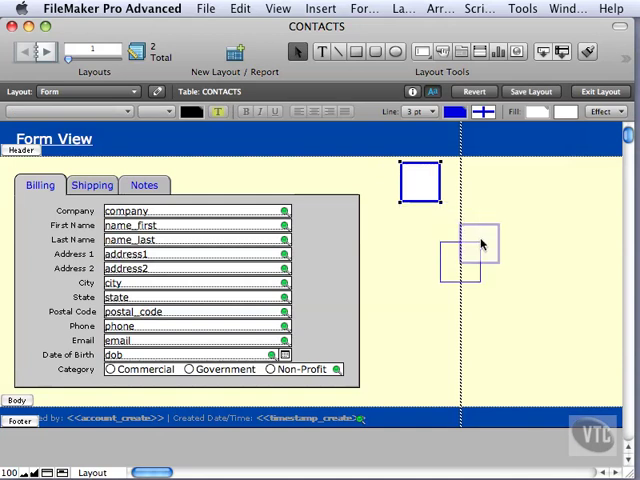
- Drag the test square to several positions around the other square, then undo the last move
left_click_drag(464, 250, 376, 220)
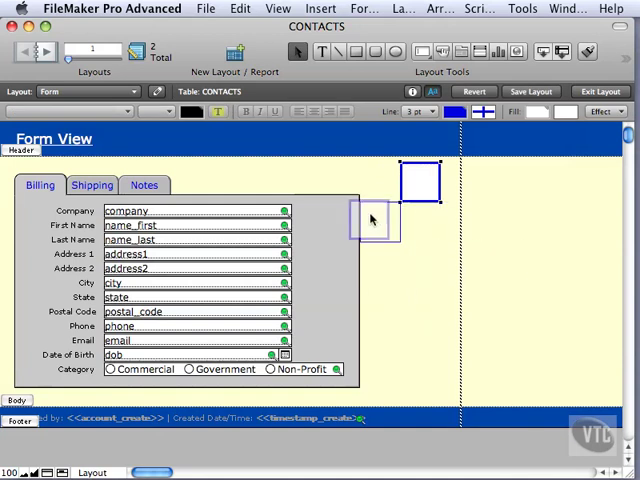
left_click_drag(372, 218, 464, 210)
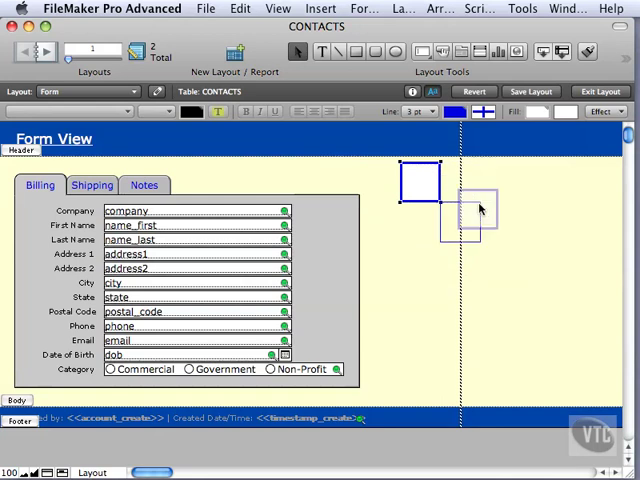
left_click_drag(470, 210, 420, 256)
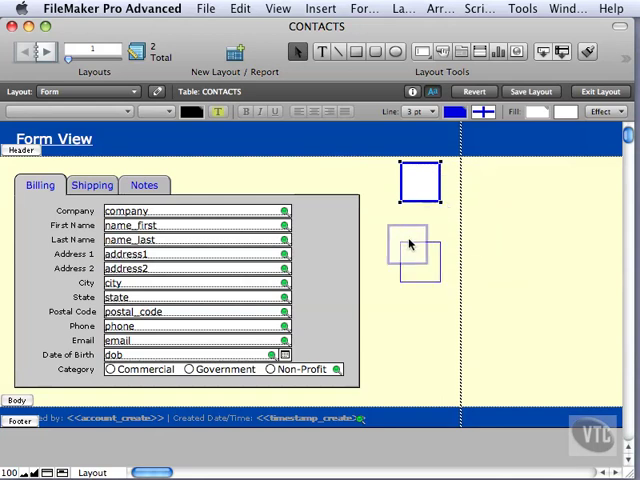
left_click_drag(410, 256, 344, 180)
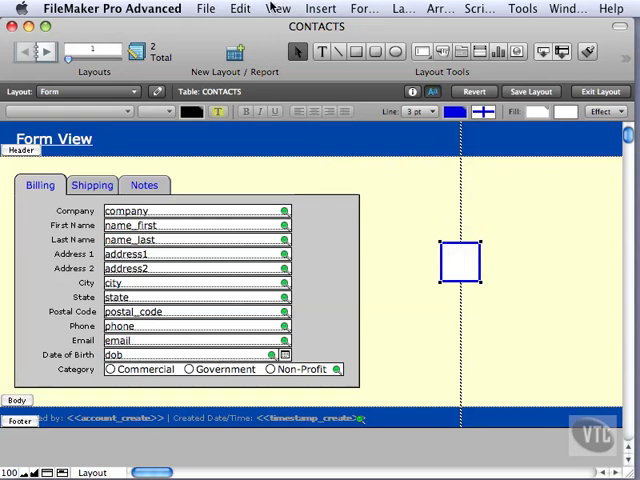
left_click(240, 8)
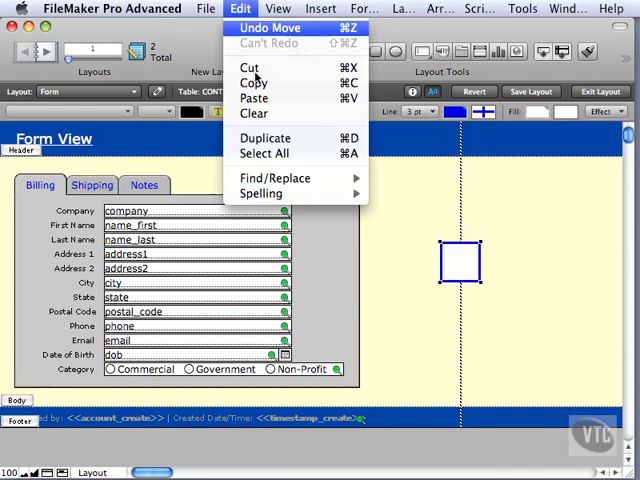
left_click(266, 138)
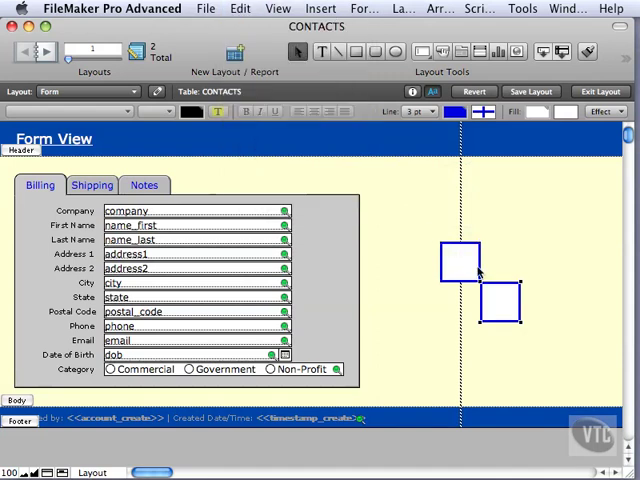
mouse_move(456, 290)
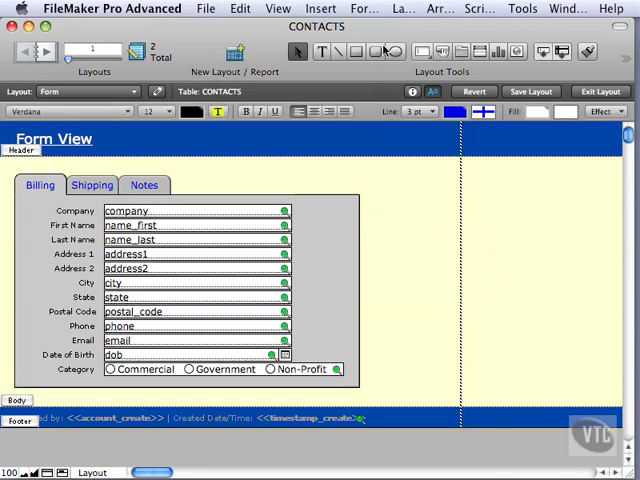
mouse_move(392, 52)
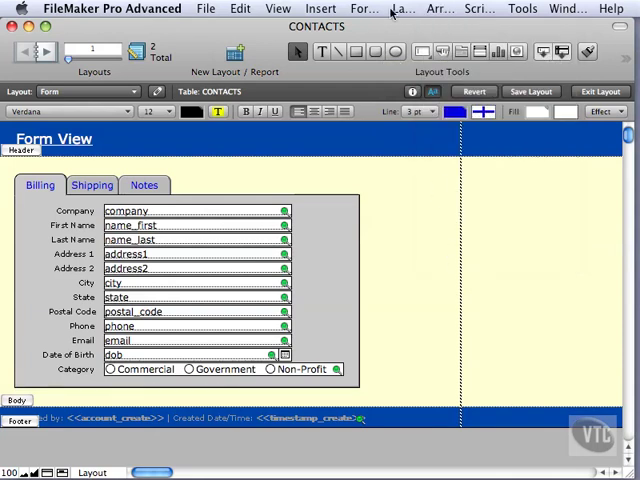
- Review Set Rulers, keeping Units: Inches and Grid spacing: 6 Pixels, and accept with OK
left_click(402, 8)
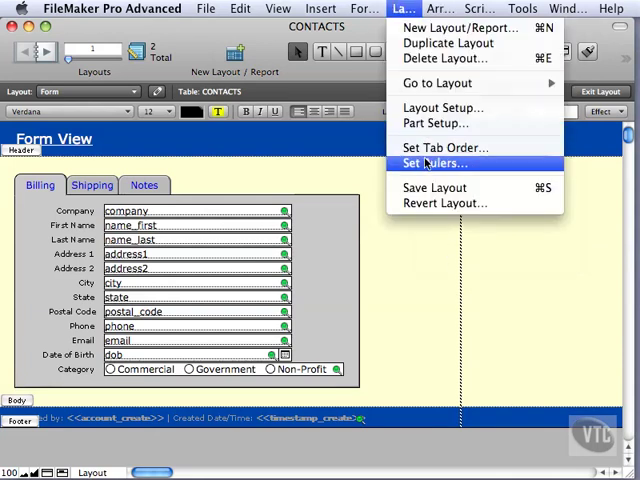
left_click(432, 164)
type("6")
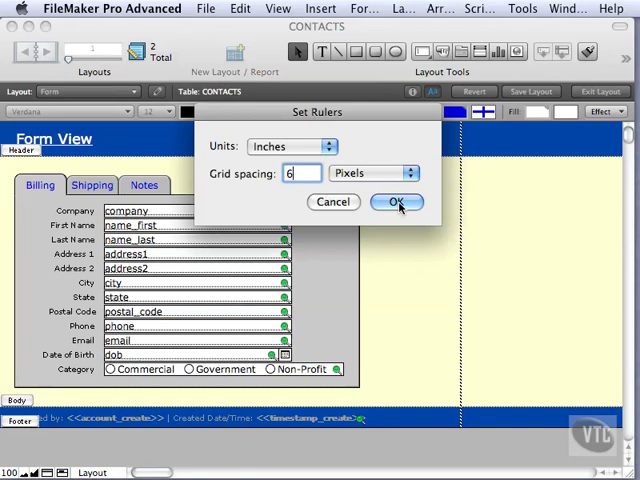
left_click(396, 202)
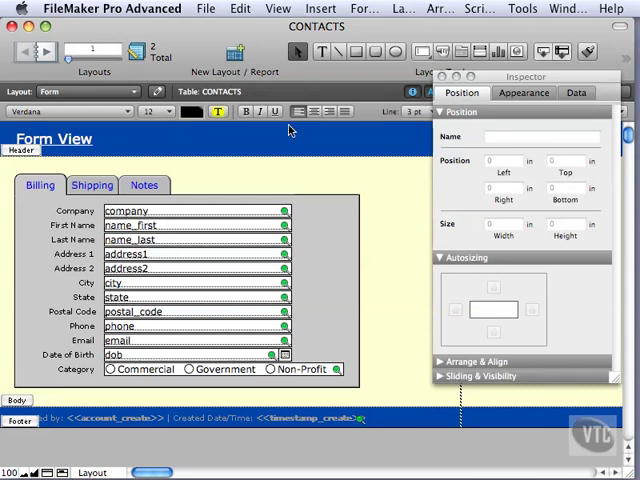
mouse_move(592, 168)
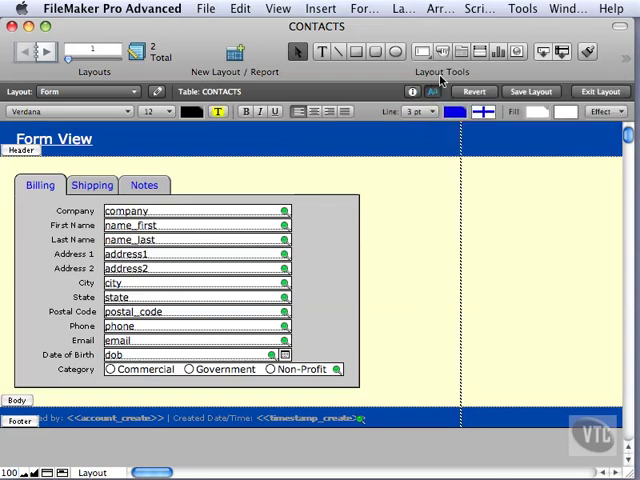
- Draw a test line on the layout and choose Revert in the layout bar
left_click(404, 8)
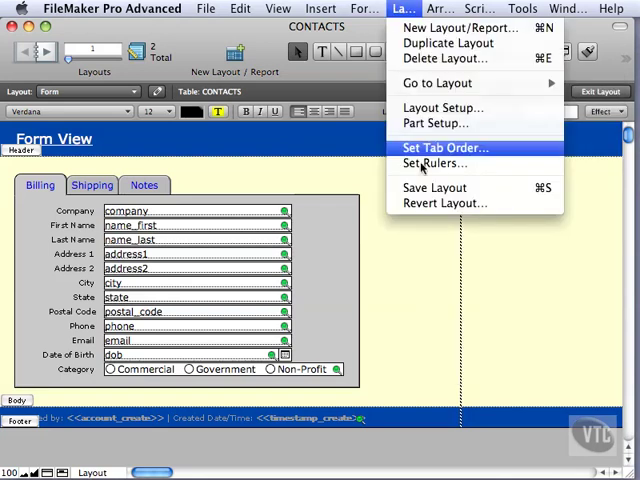
mouse_move(444, 204)
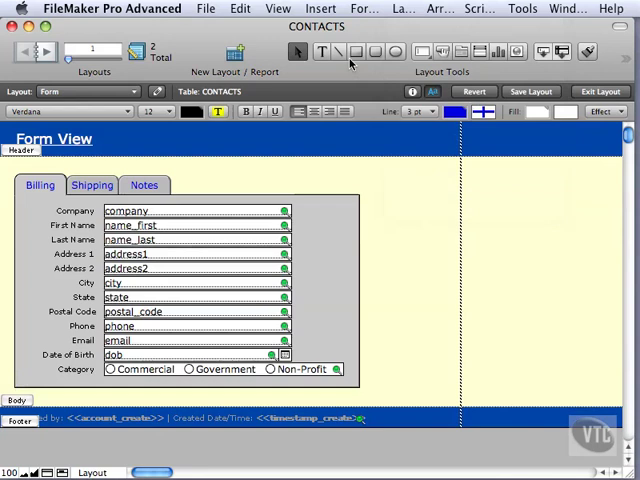
left_click_drag(400, 180, 478, 288)
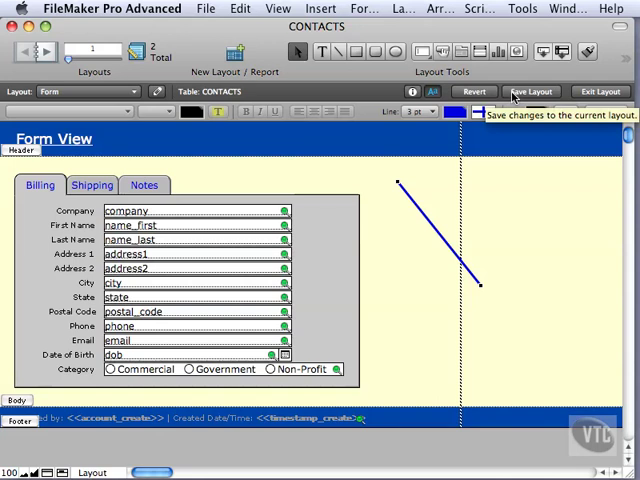
mouse_move(474, 92)
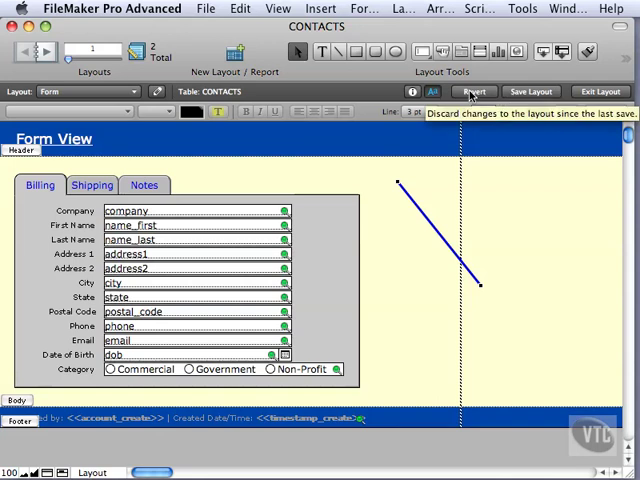
left_click(474, 92)
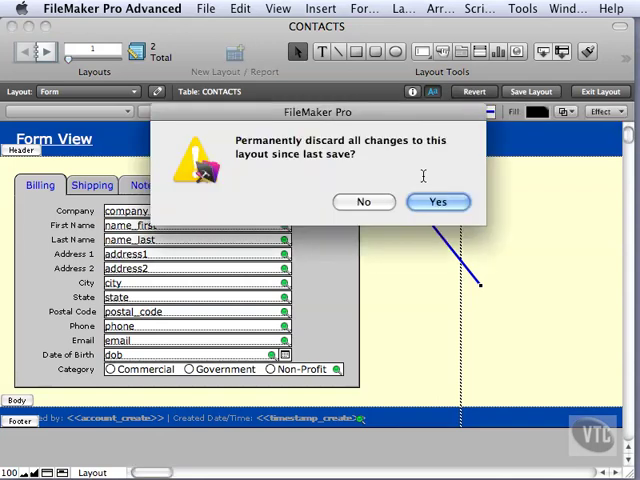
mouse_move(410, 196)
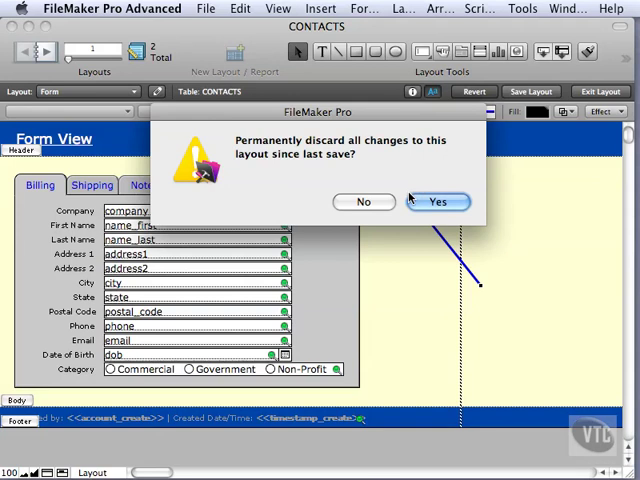
- Confirm permanently discarding unsaved layout changes and check Save/Revert are now unavailable
left_click(438, 202)
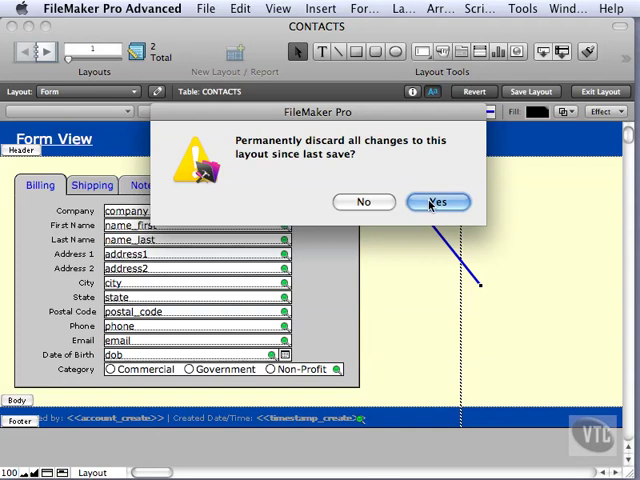
left_click(438, 202)
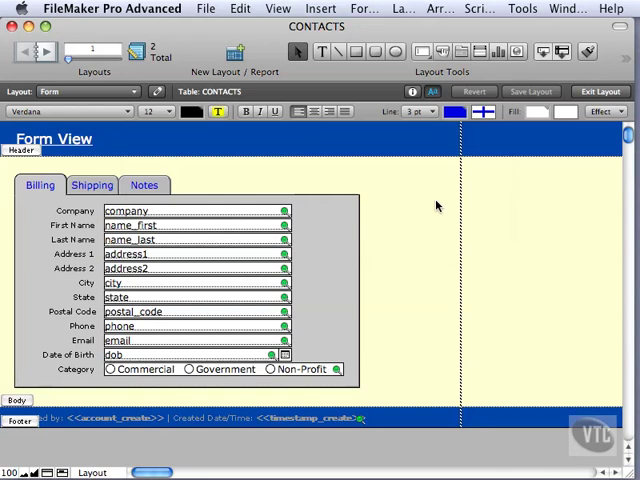
left_click(402, 8)
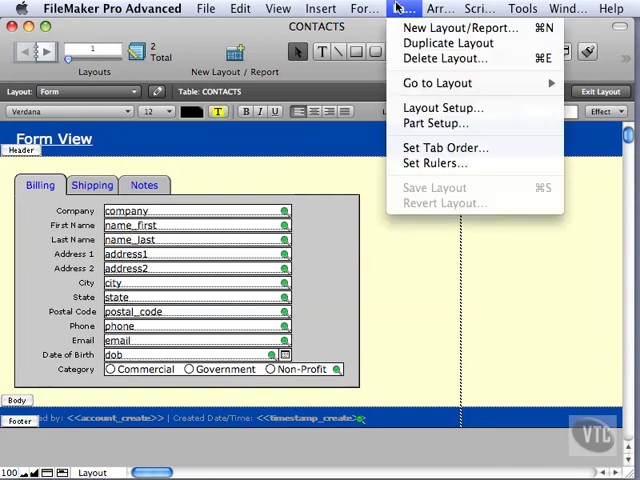